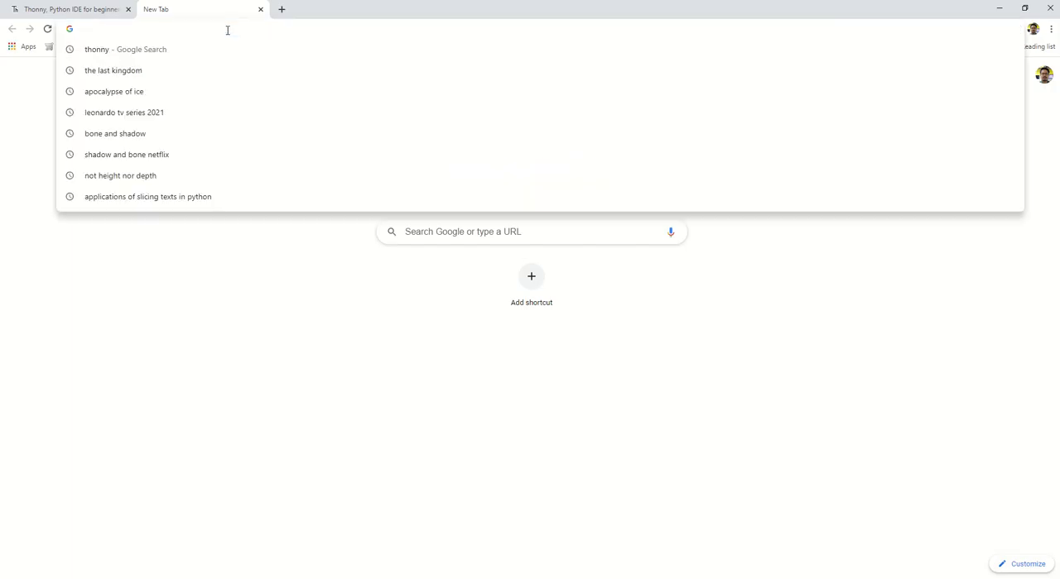
Visit python.org and download python-3.9.4-amd64.exe from the Downloads menu
type("python.org")
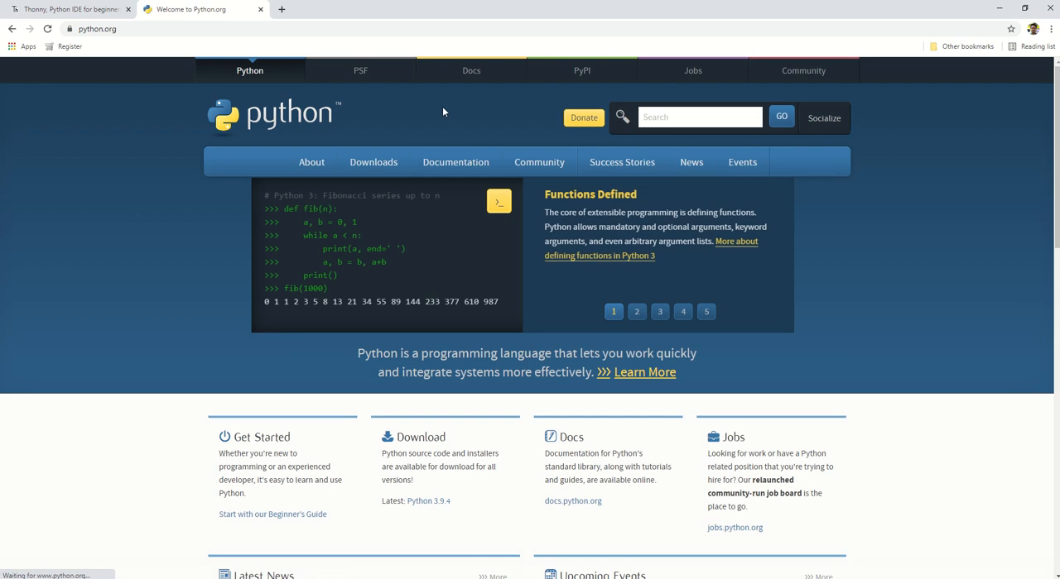
left_click(373, 162)
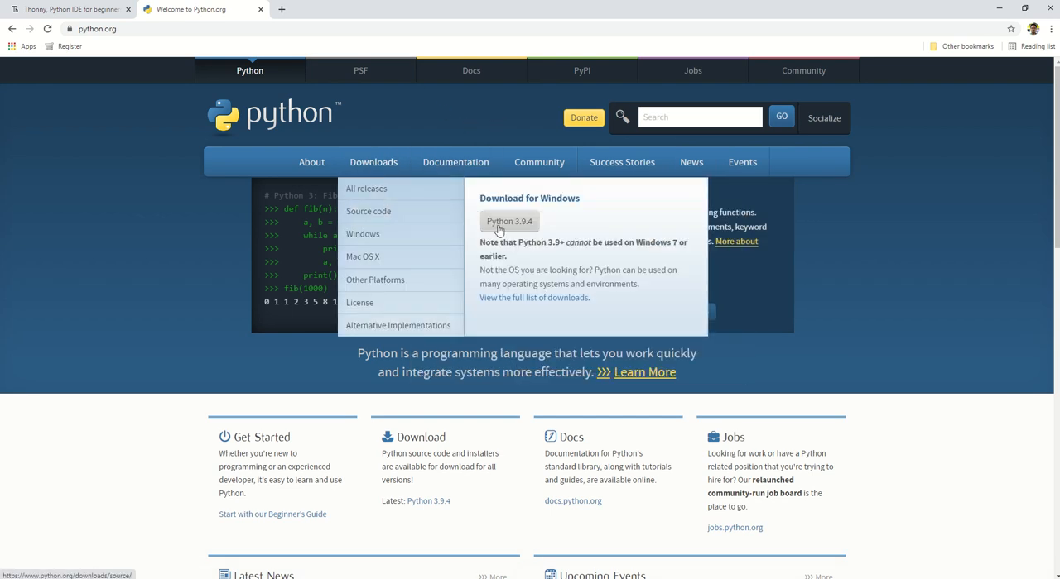
left_click(508, 221)
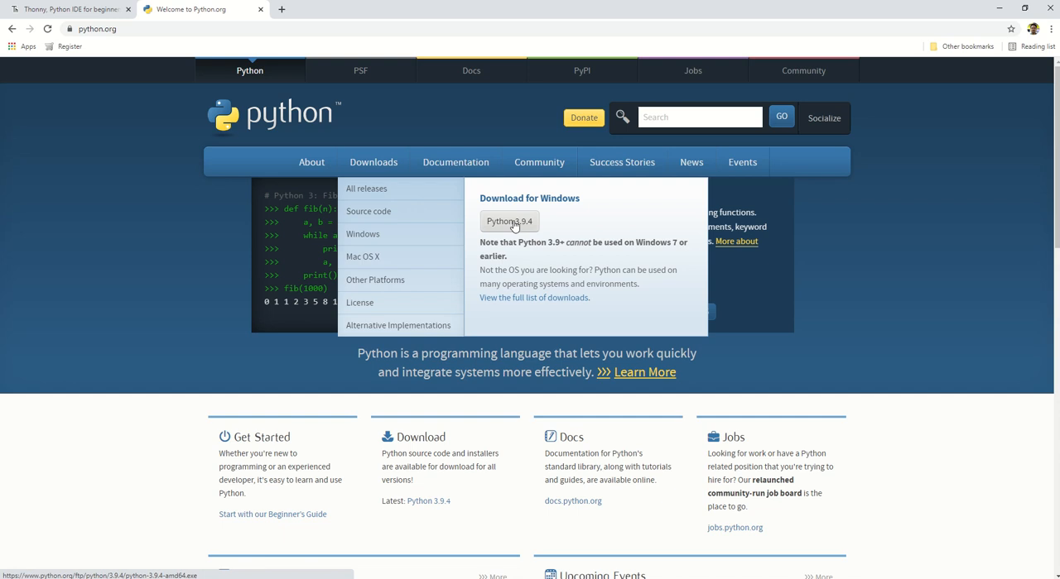
left_click(508, 221)
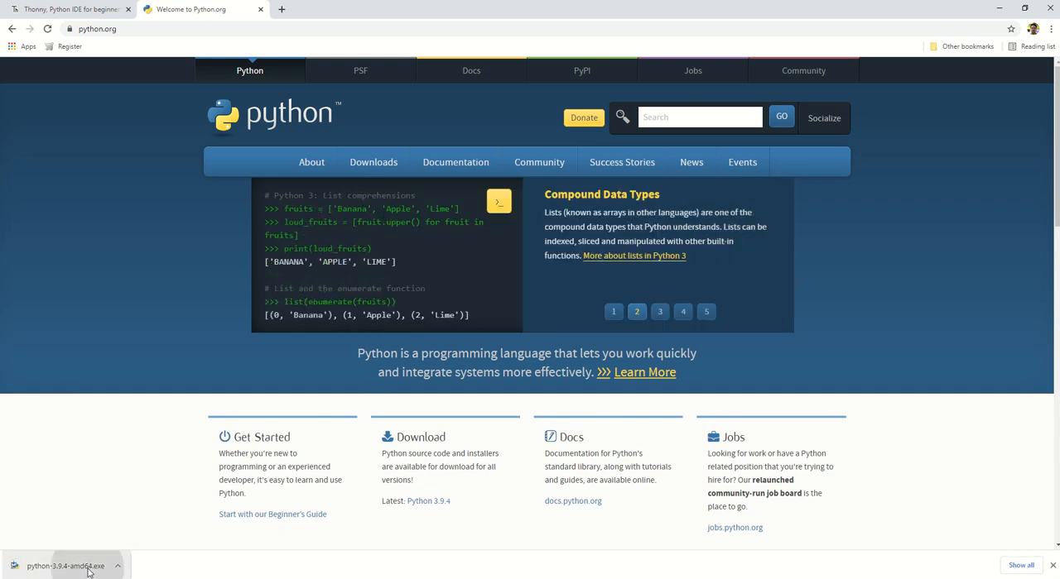
Run python-3.9.4-amd64.exe with the Install Now defaults and close the finished setup
left_click(66, 567)
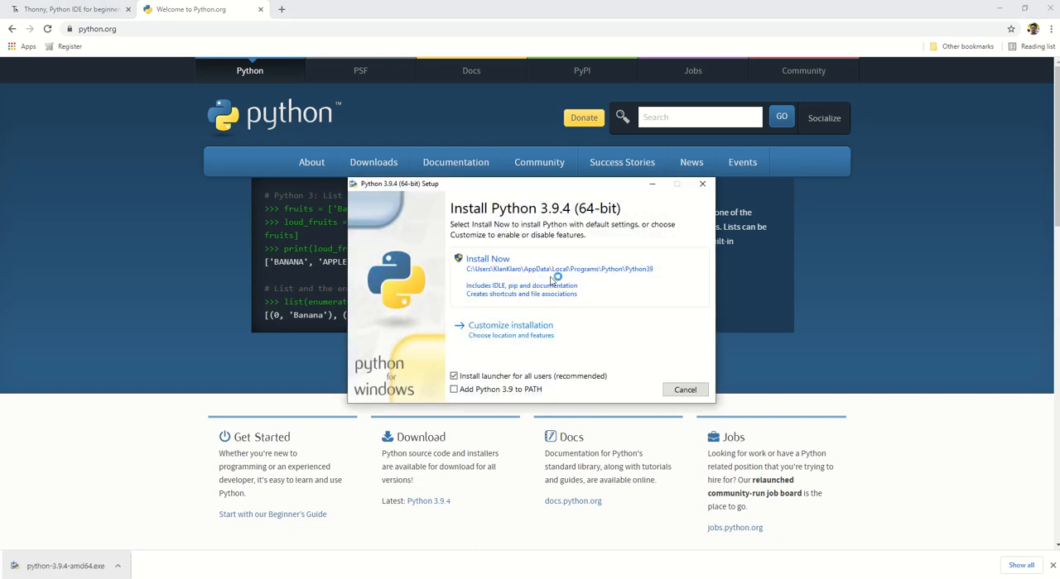
left_click(487, 259)
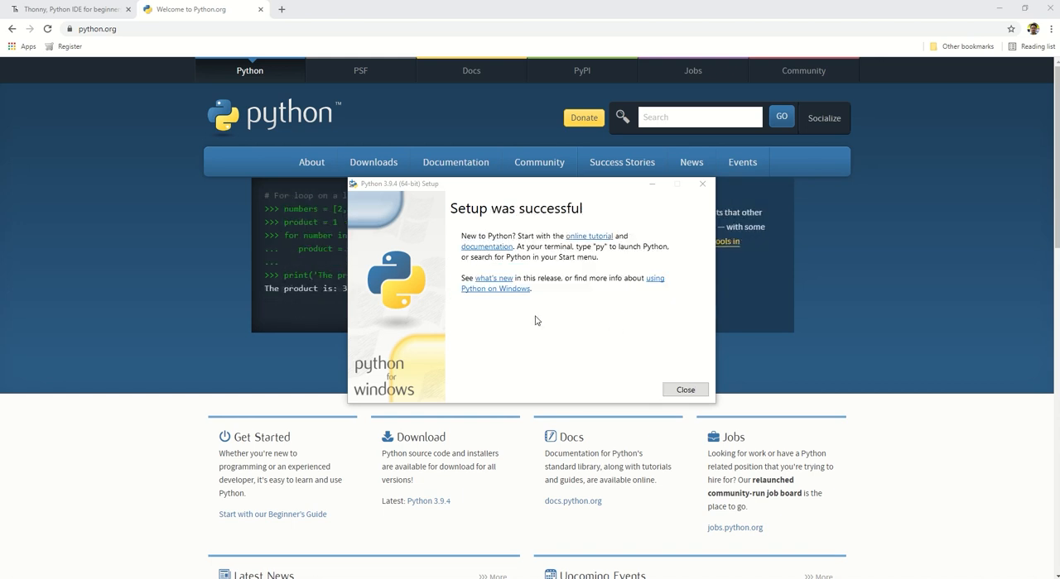
left_click(683, 389)
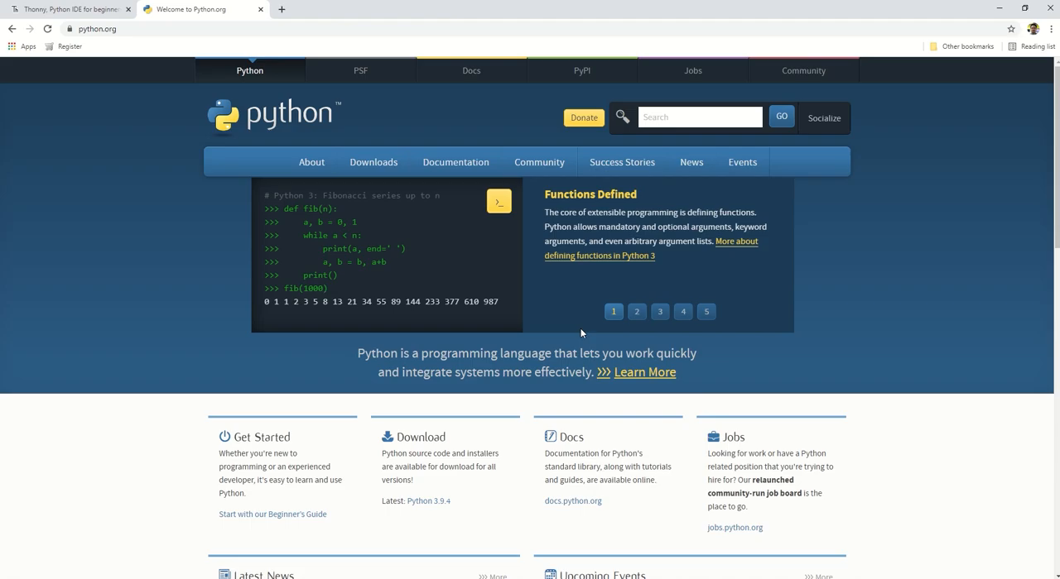
left_click(282, 9)
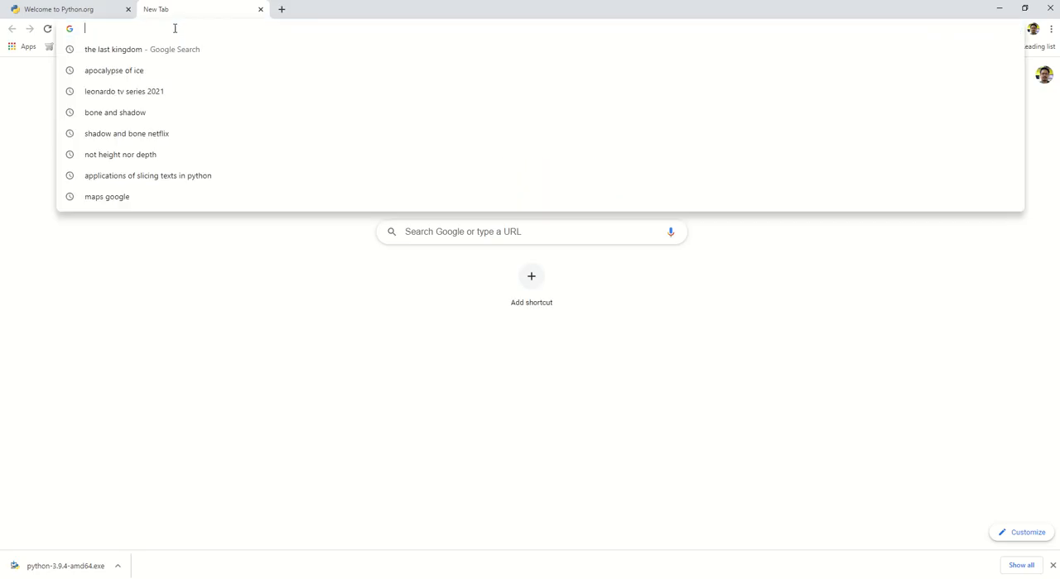
Search for thonny, download the Thonny 3.3.6 Windows installer from thonny.org, and run it
type("thonny")
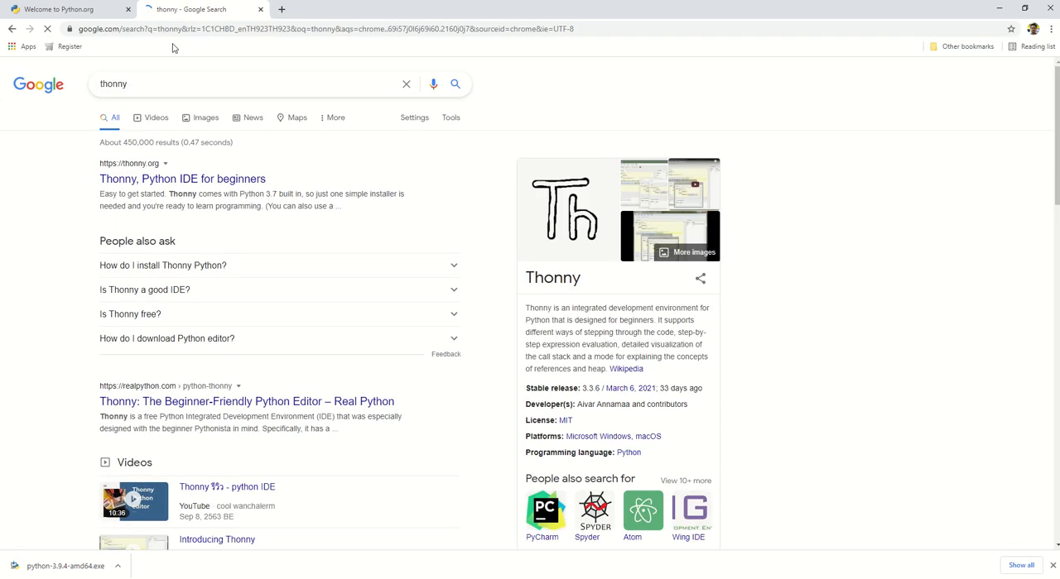
left_click(182, 179)
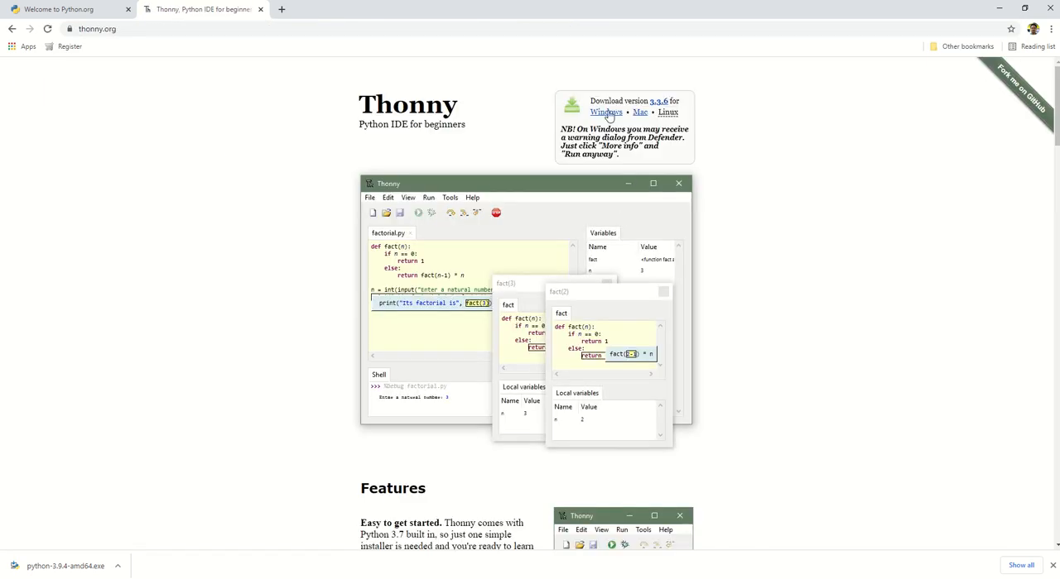
left_click(606, 112)
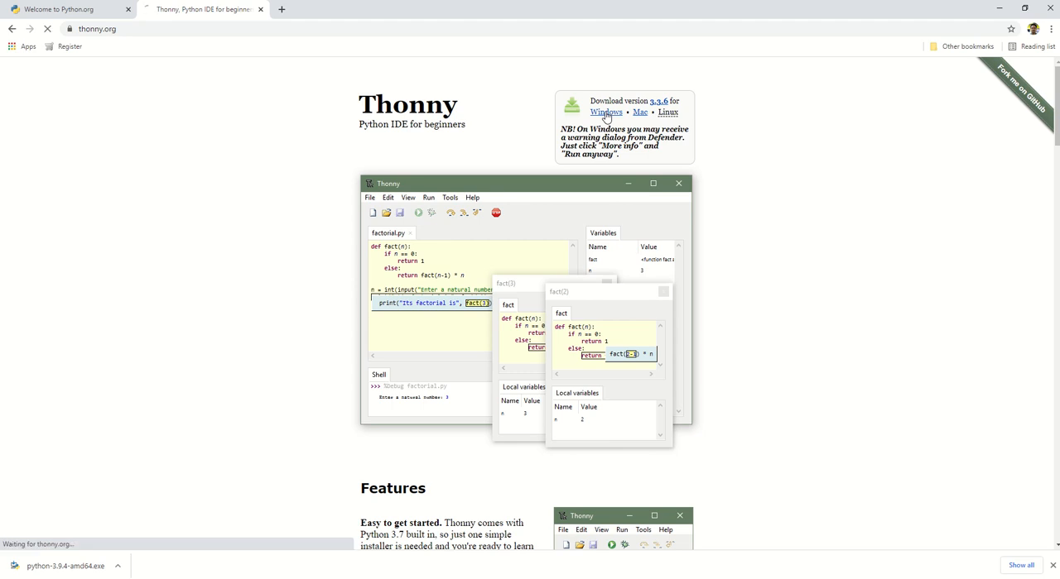
left_click(605, 112)
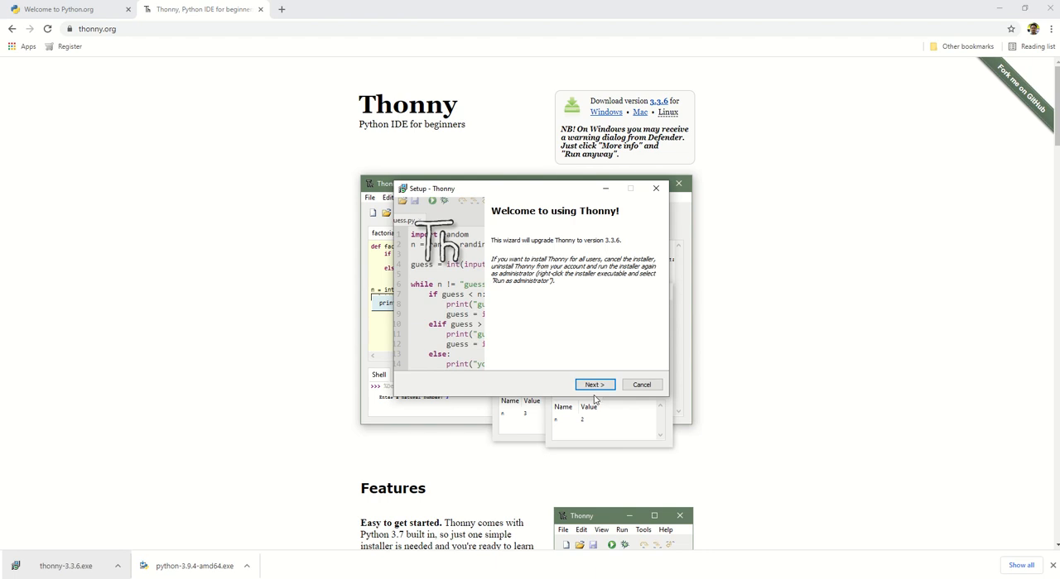
Move through the welcome, license and Additional Tasks pages and start installing Thonny
left_click(593, 384)
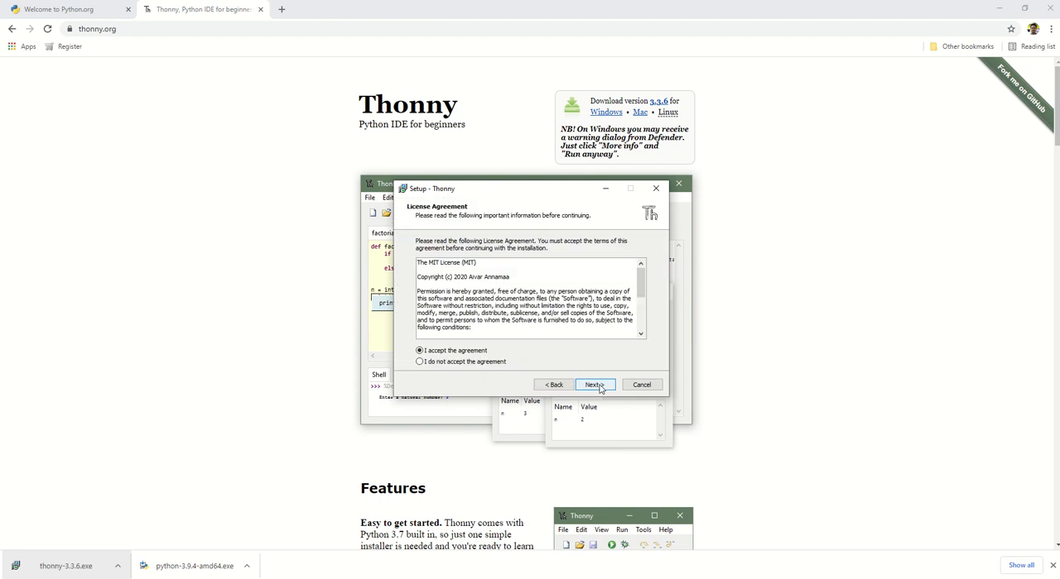
left_click(594, 384)
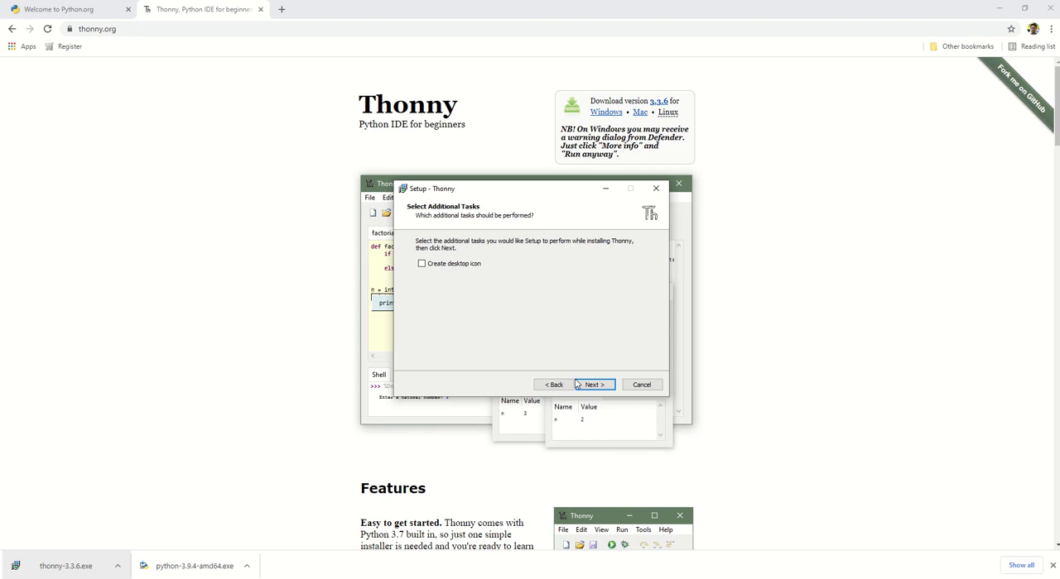
left_click(593, 384)
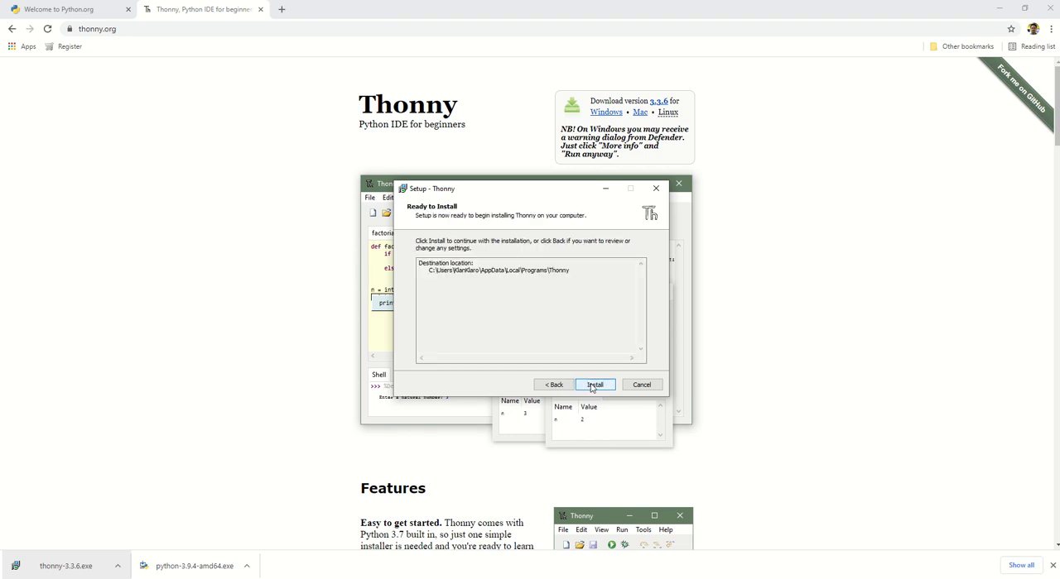
left_click(595, 384)
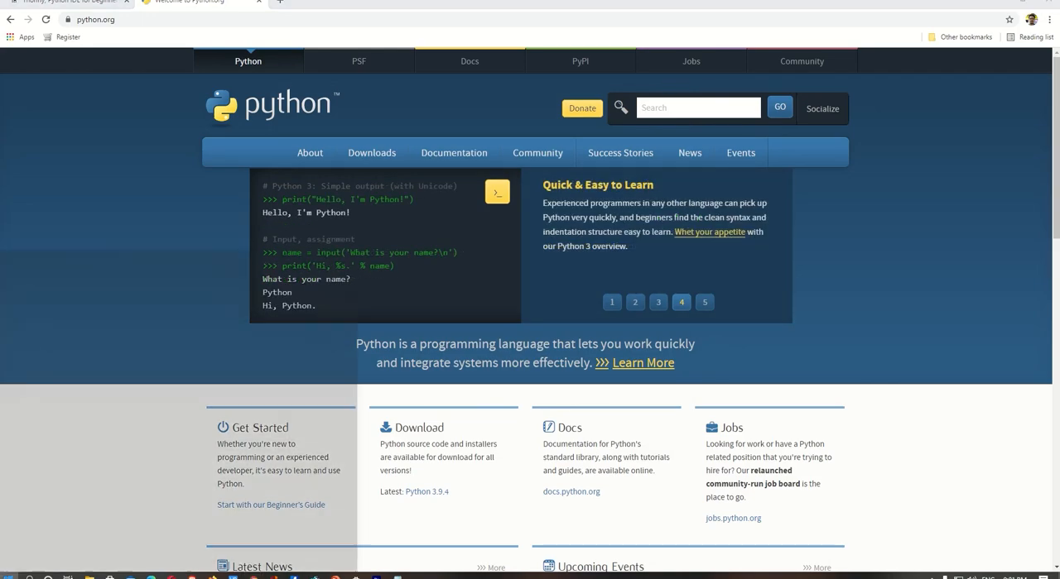
Launch Thonny from its folder in the Start menu app list
left_click(9, 577)
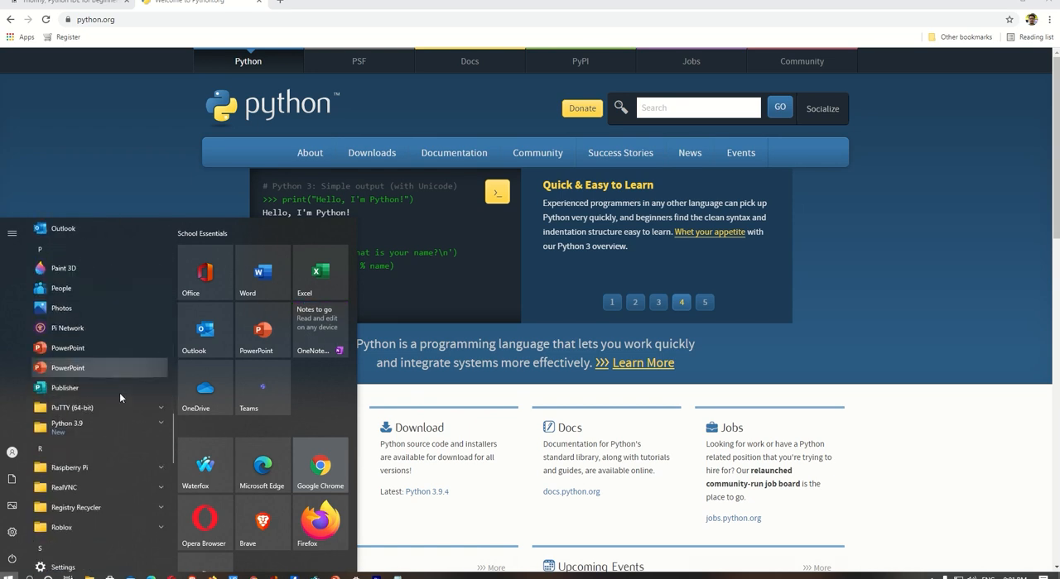
scroll("down", 3)
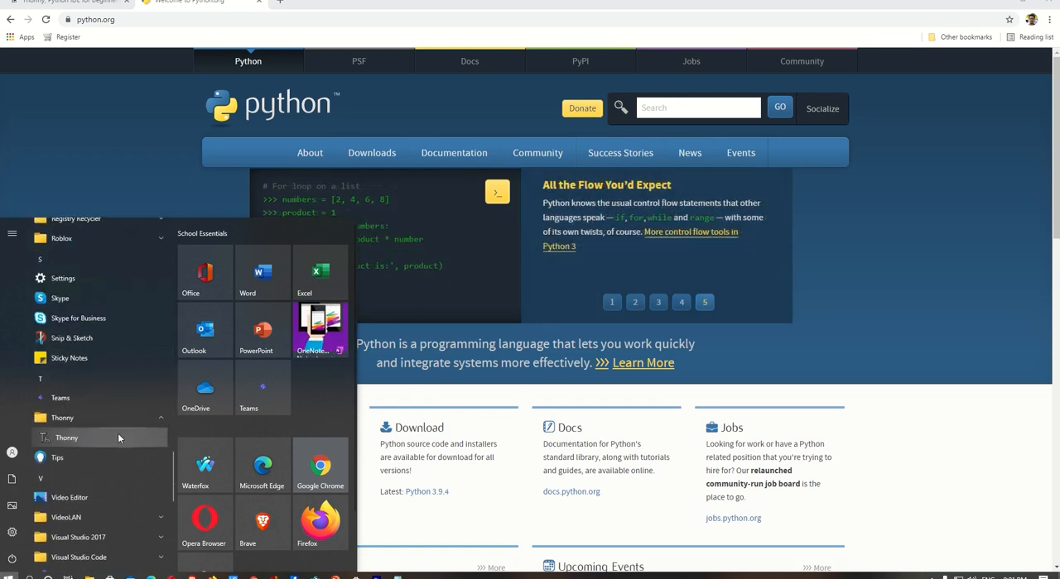
left_click(65, 437)
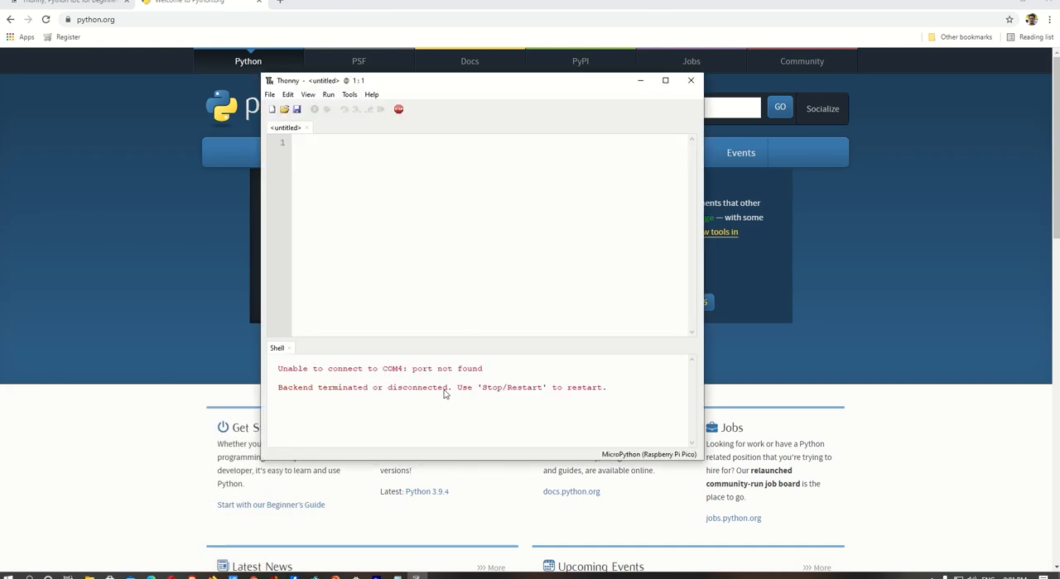
Show the shell interpreter choices from Thonny's status bar interpreter label
left_click(648, 455)
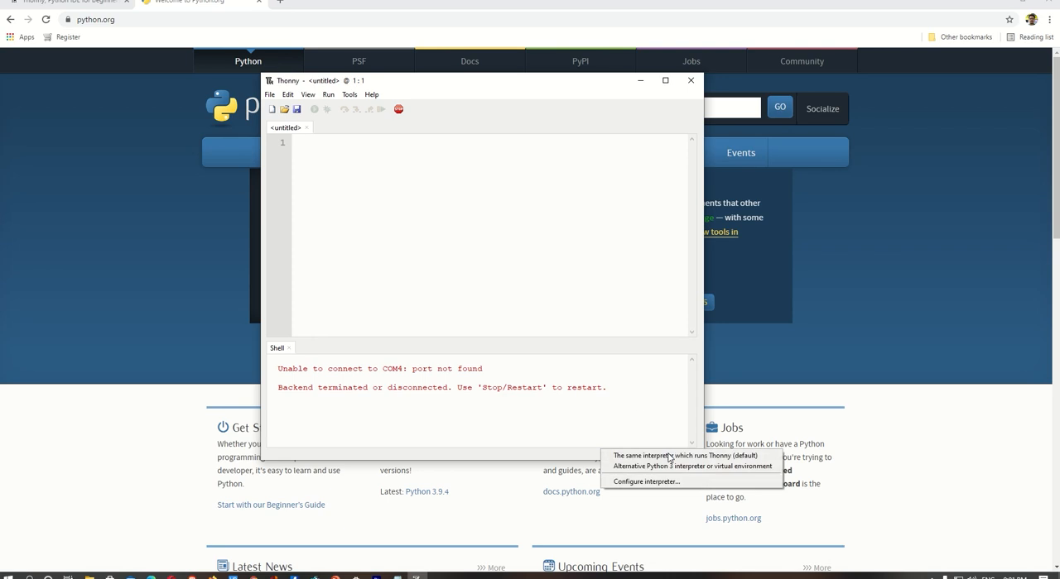
mouse_move(691, 466)
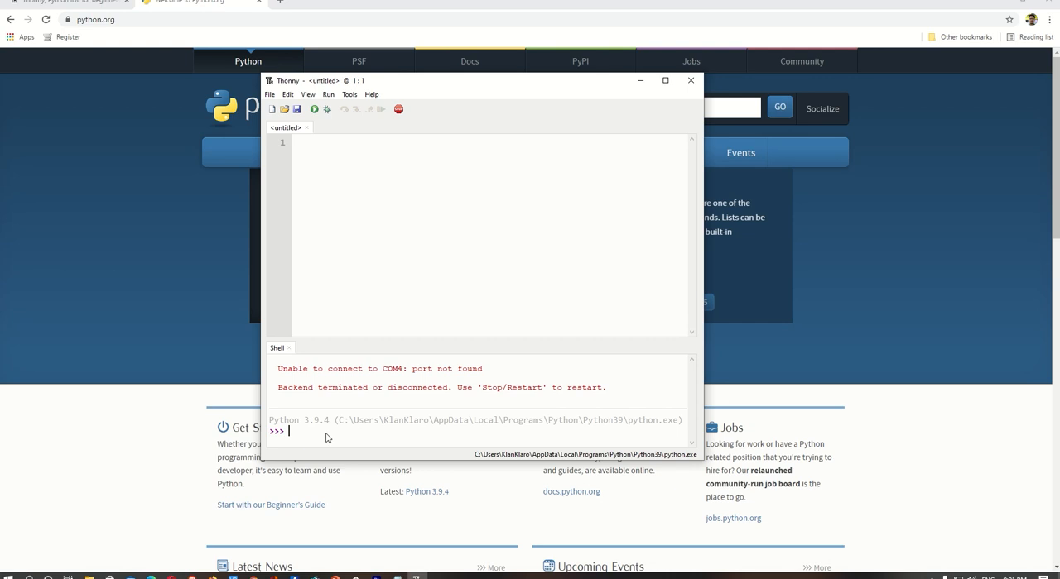
Enter print("hello, Python!") in Thonny's Shell to output the greeting
type("p")
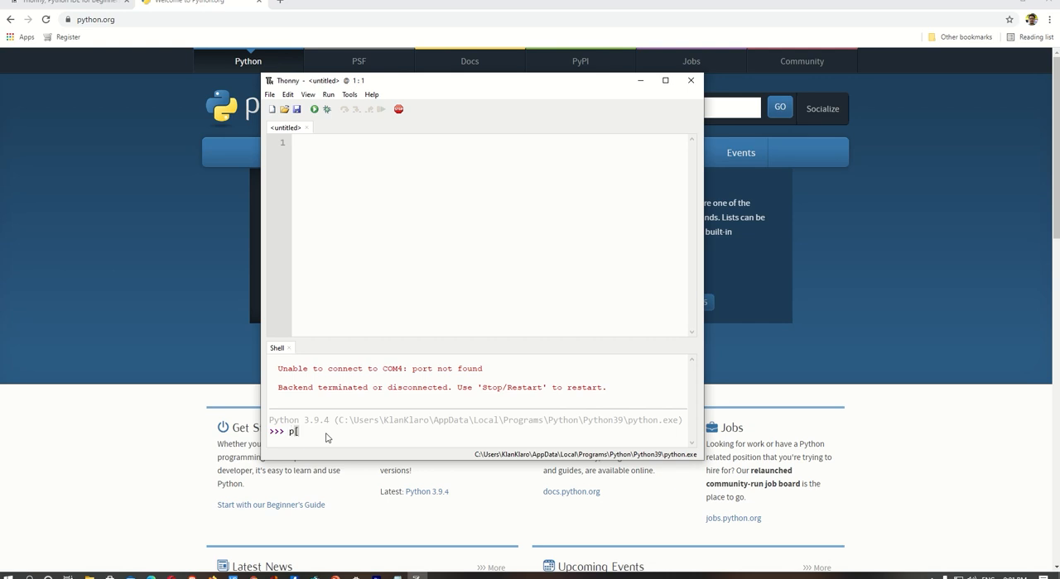
type("rint")
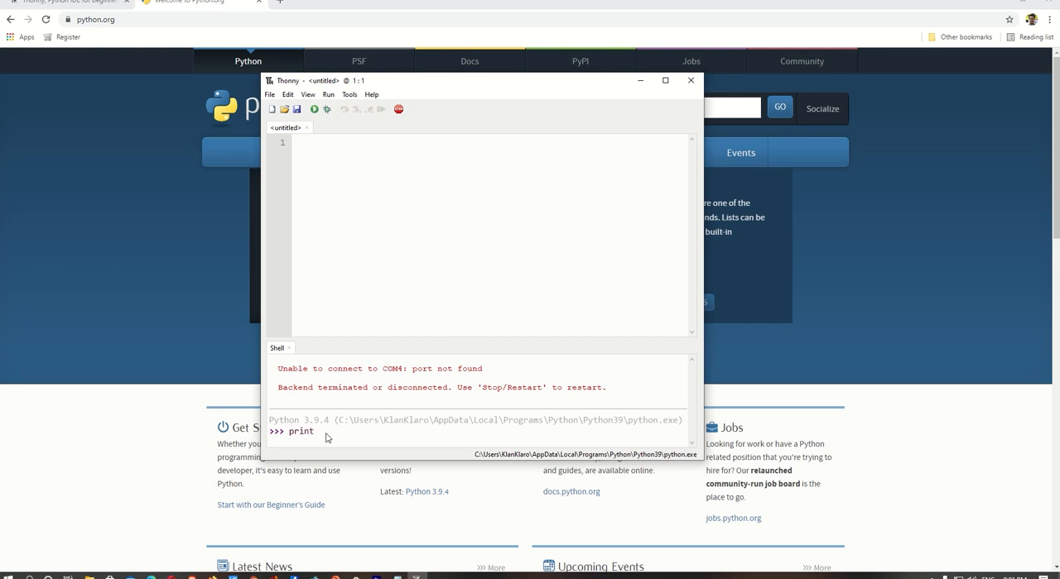
type("(\"")
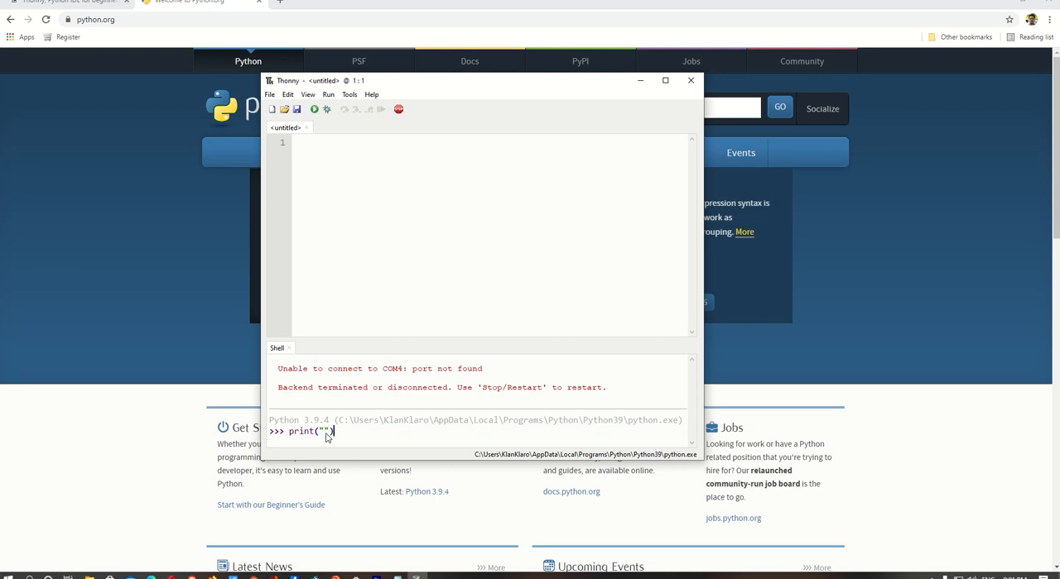
type("hi")
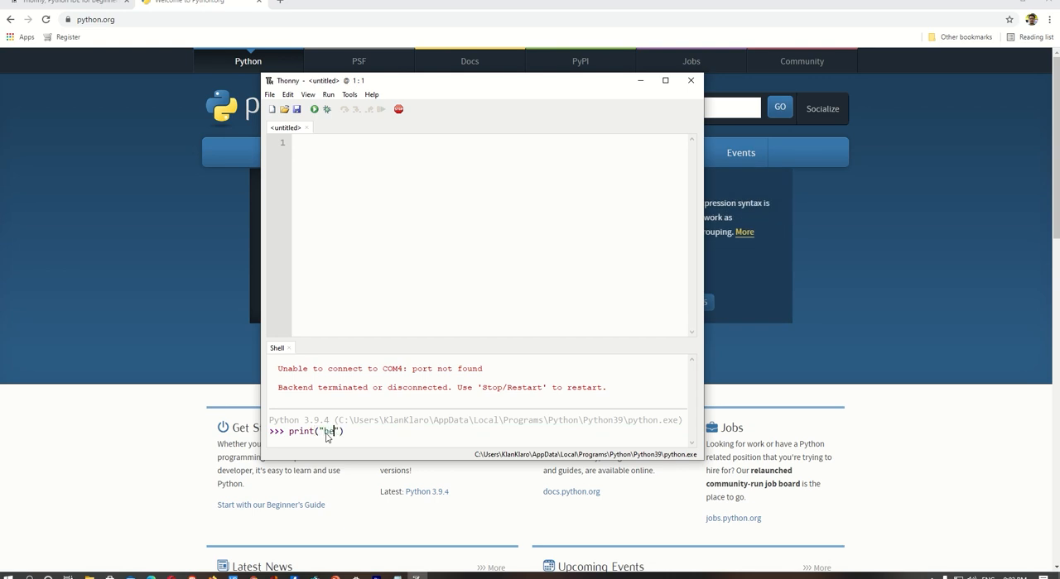
type("llo, Python!")
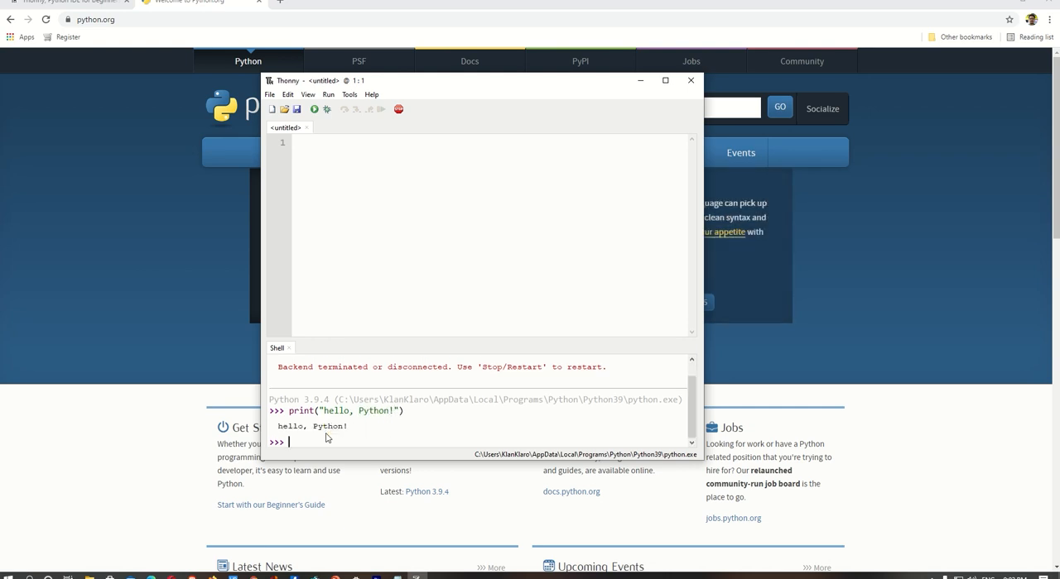
mouse_move(402, 392)
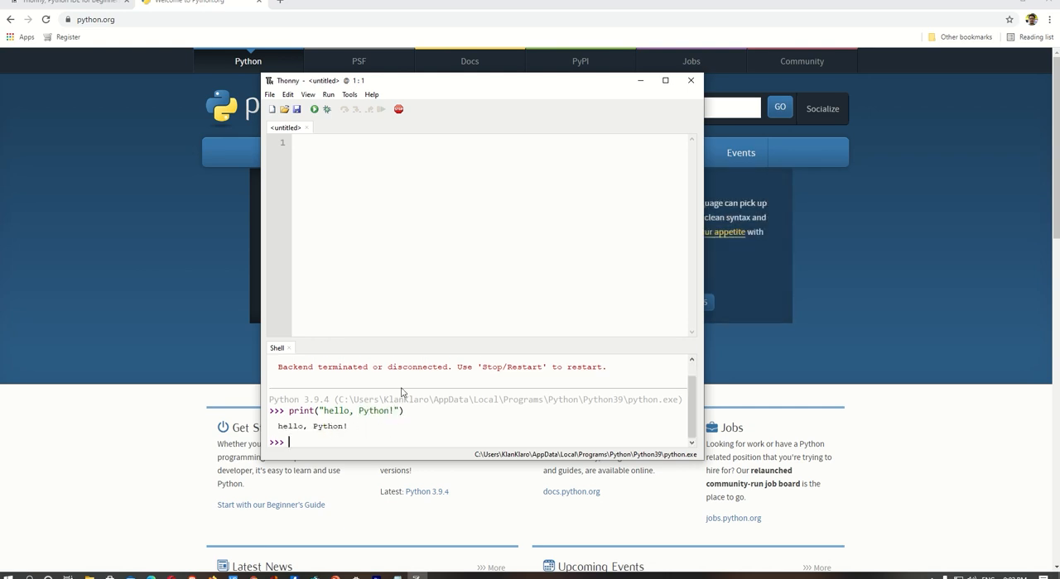
mouse_move(441, 175)
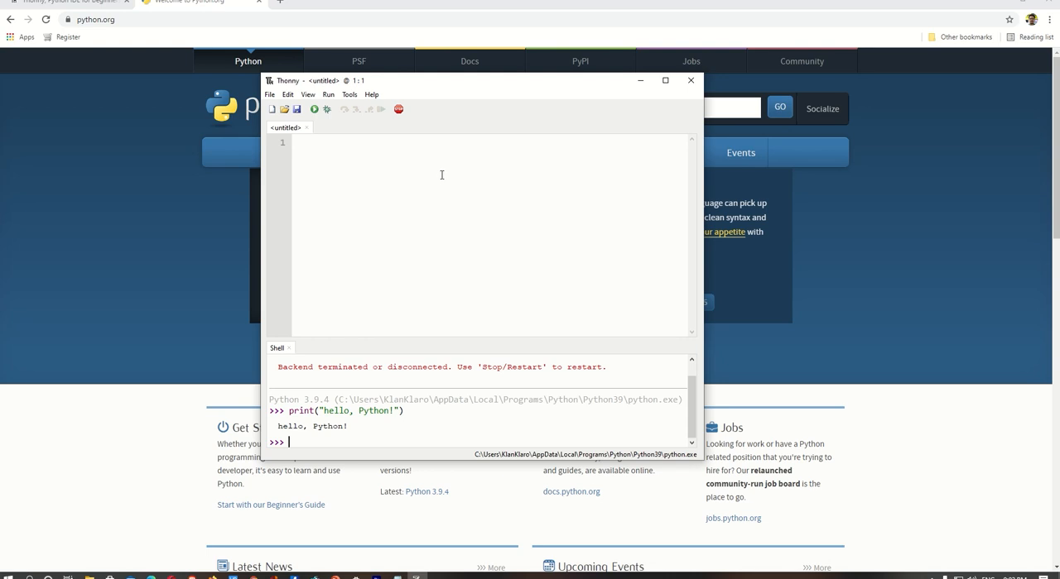
mouse_move(435, 187)
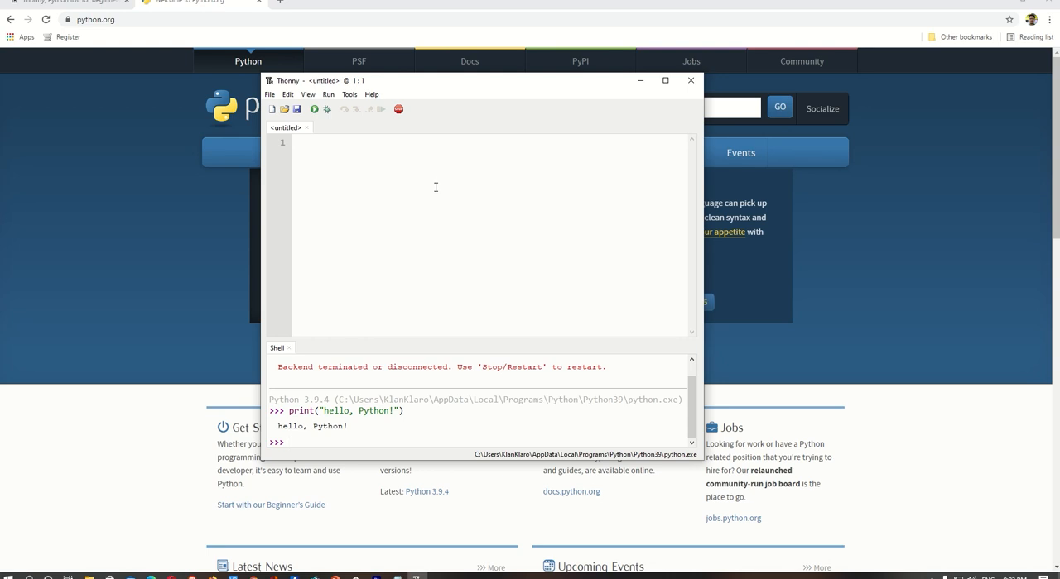